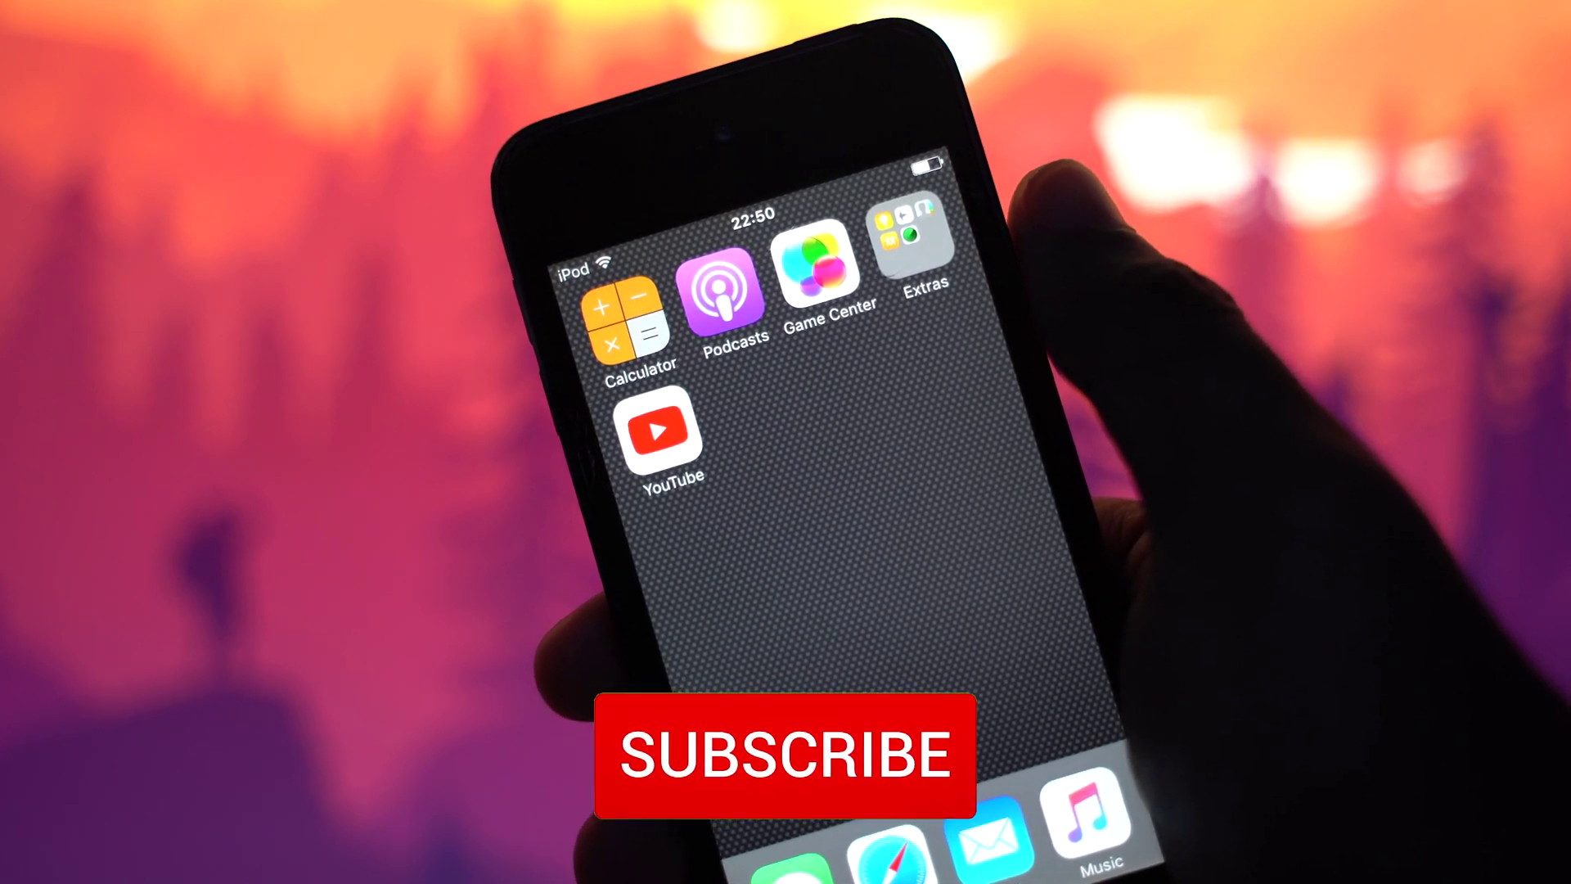
pyautogui.click(786, 761)
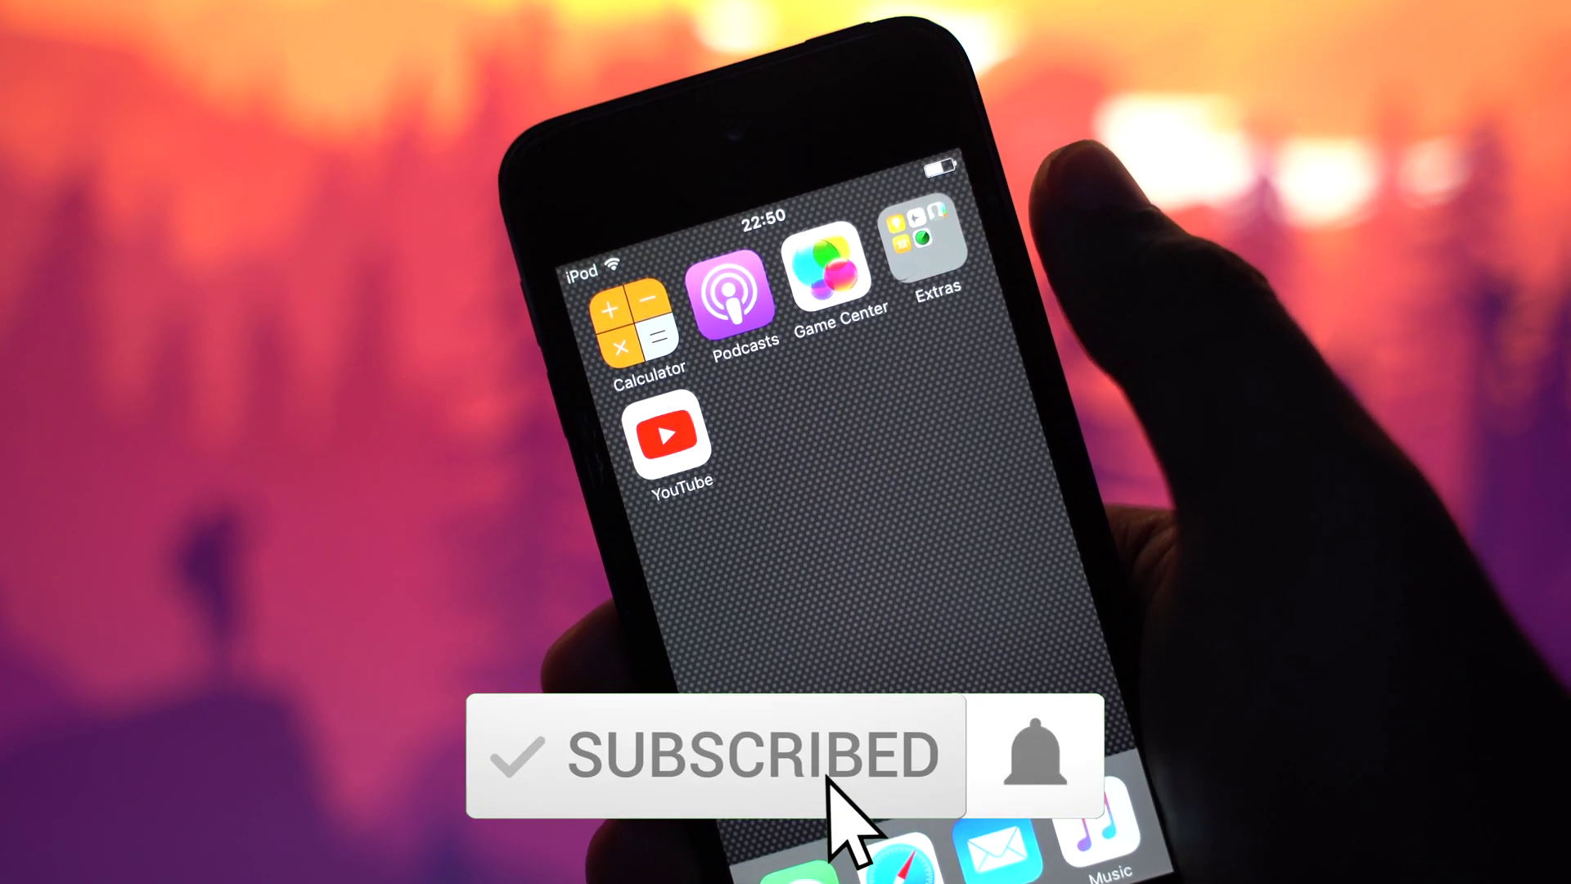